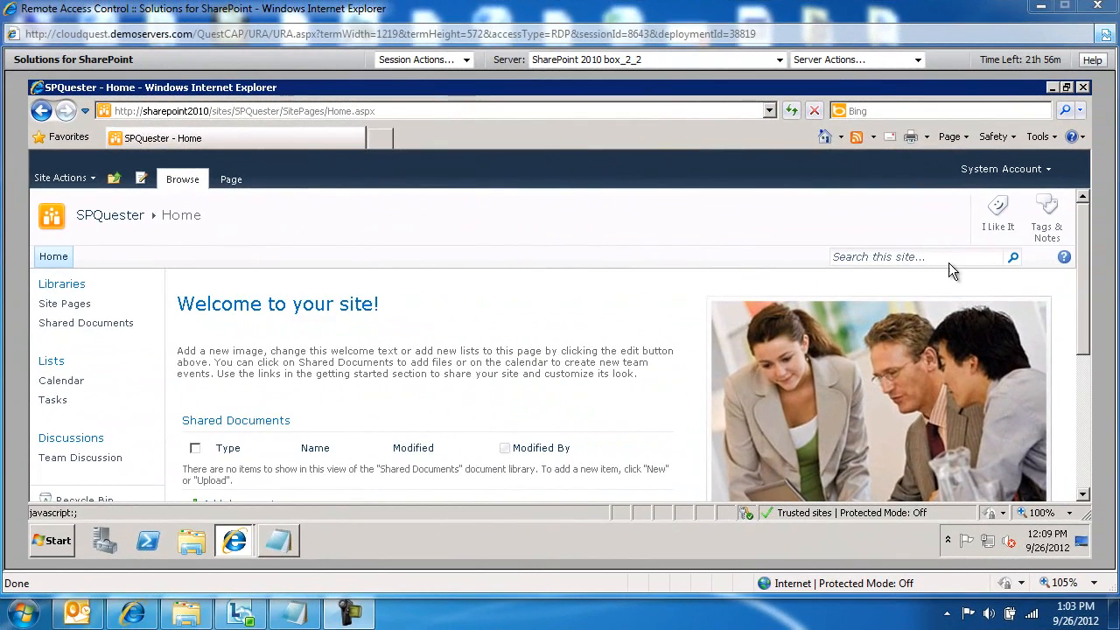
- Review the script's site URL and 'SPQ Docs' content type condition in Notepad and copy the whole script
left_click(278, 539)
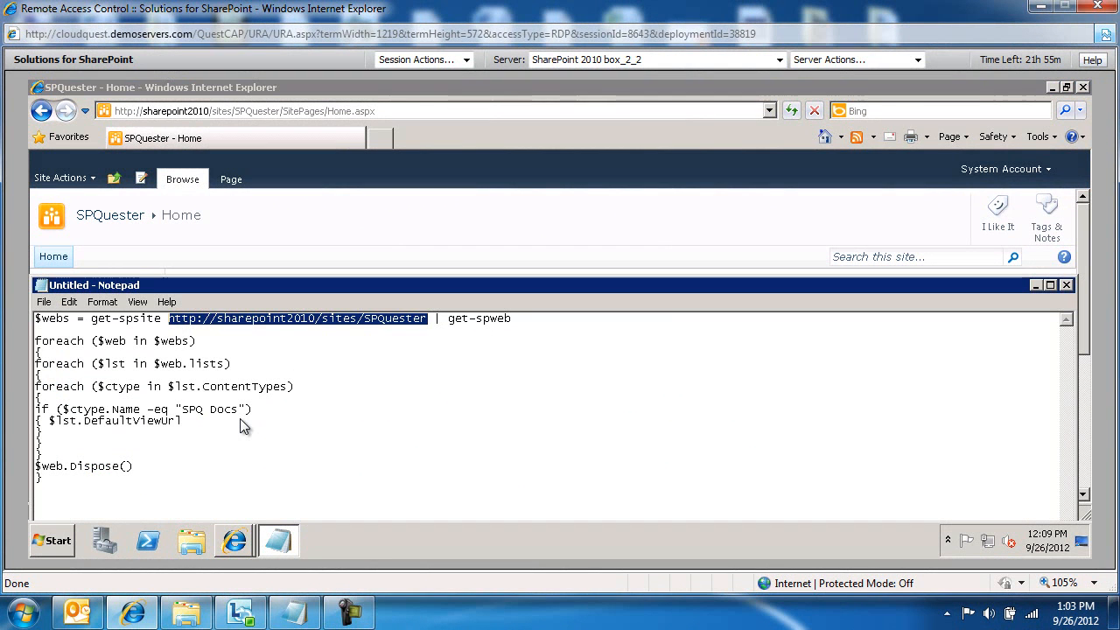
double_click(210, 409)
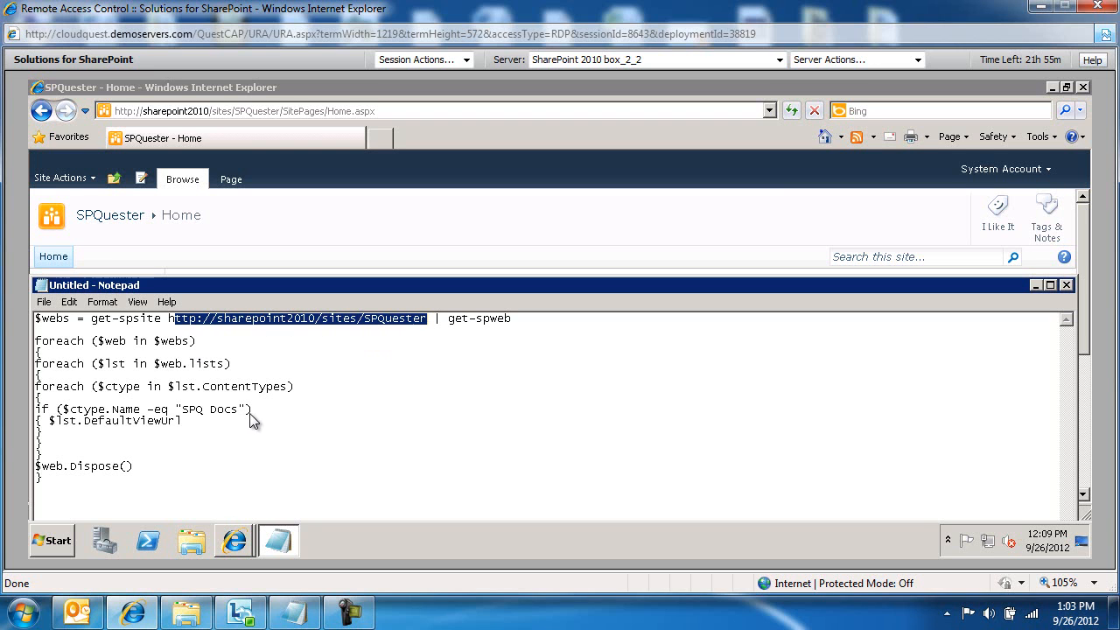
double_click(208, 409)
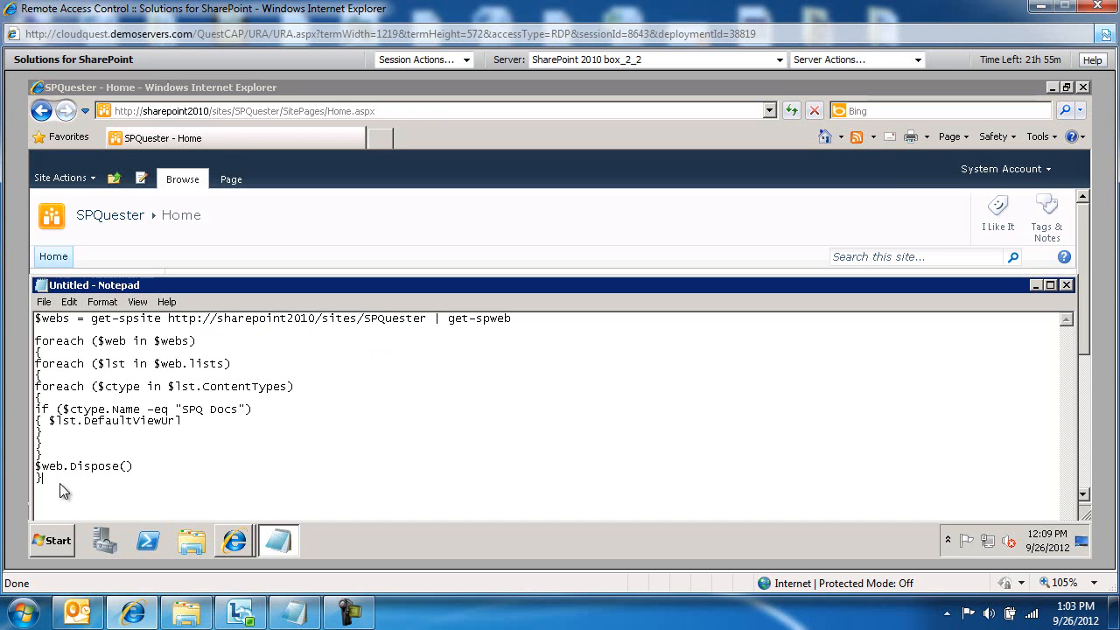
key("ctrl+a")
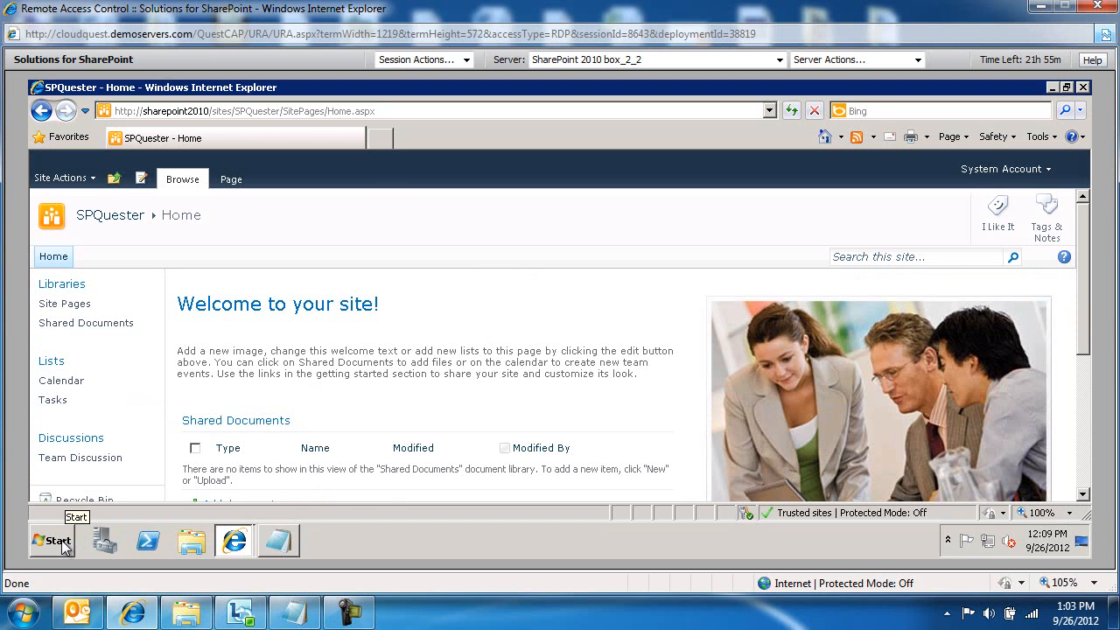
- Launch SharePoint 2010 Management Shell and run the pasted script, returning the Shared Documents AllItems.aspx URL for SPQ Docs
left_click(51, 540)
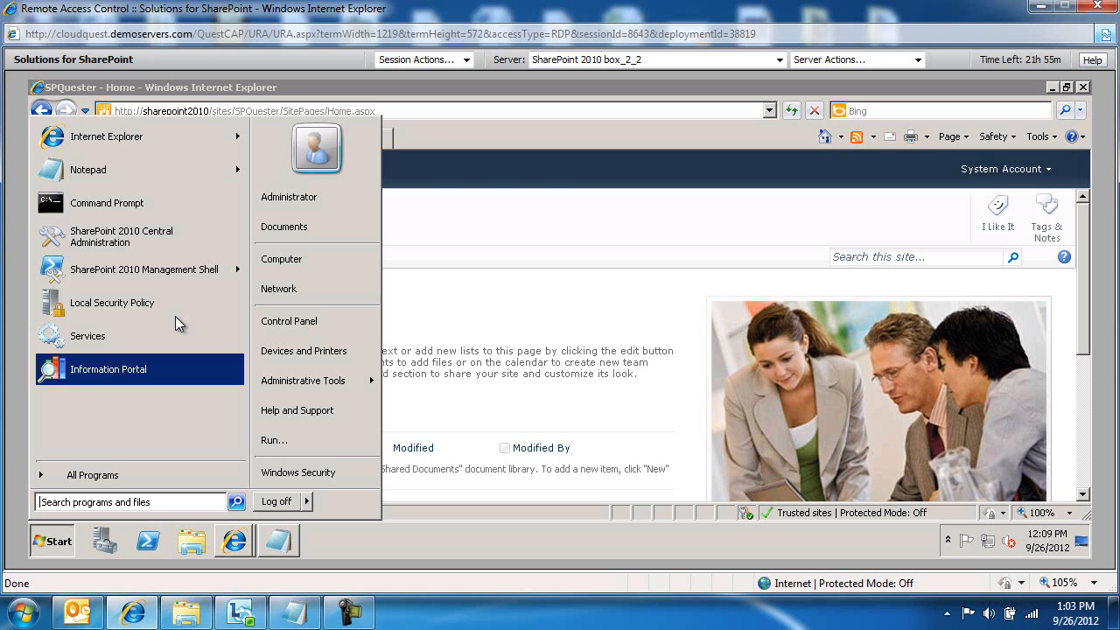
mouse_move(107, 270)
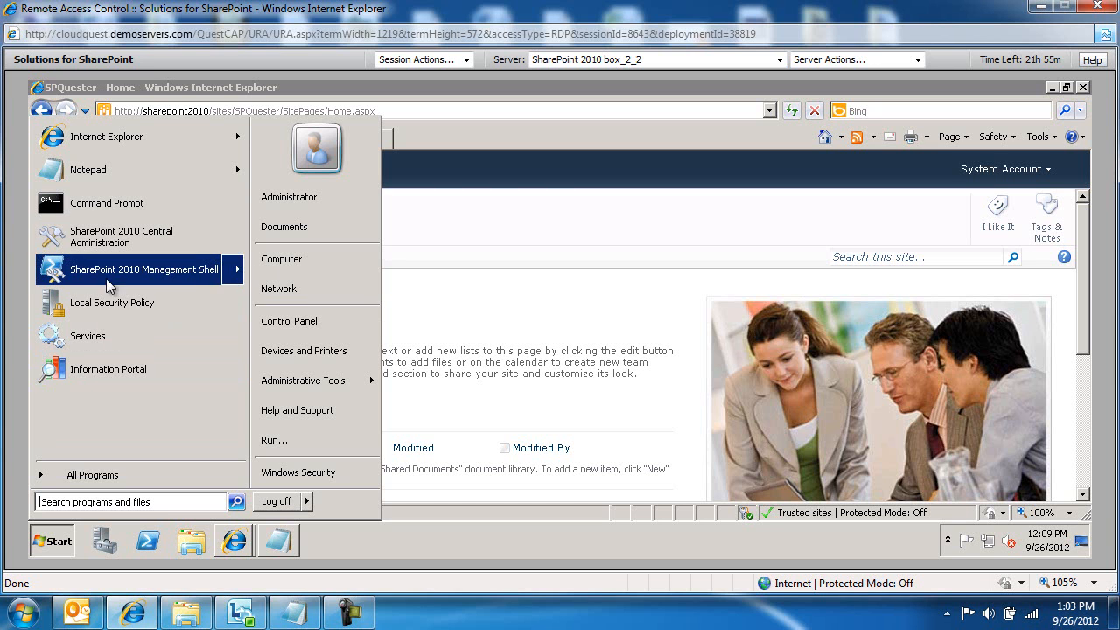
left_click(144, 270)
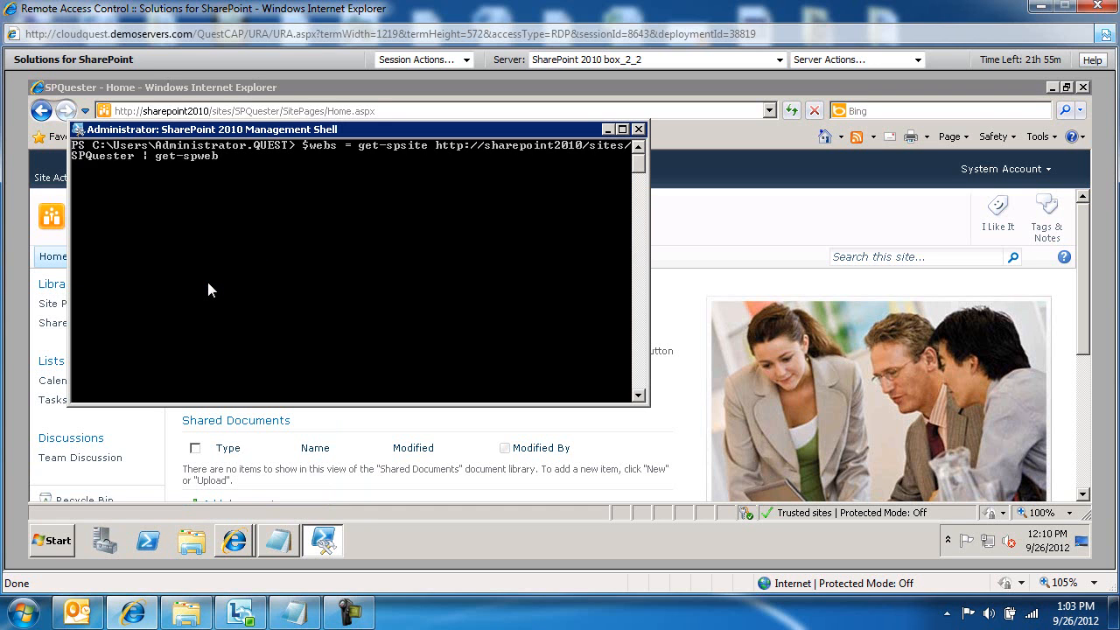
type("foreach ($web in $webs)")
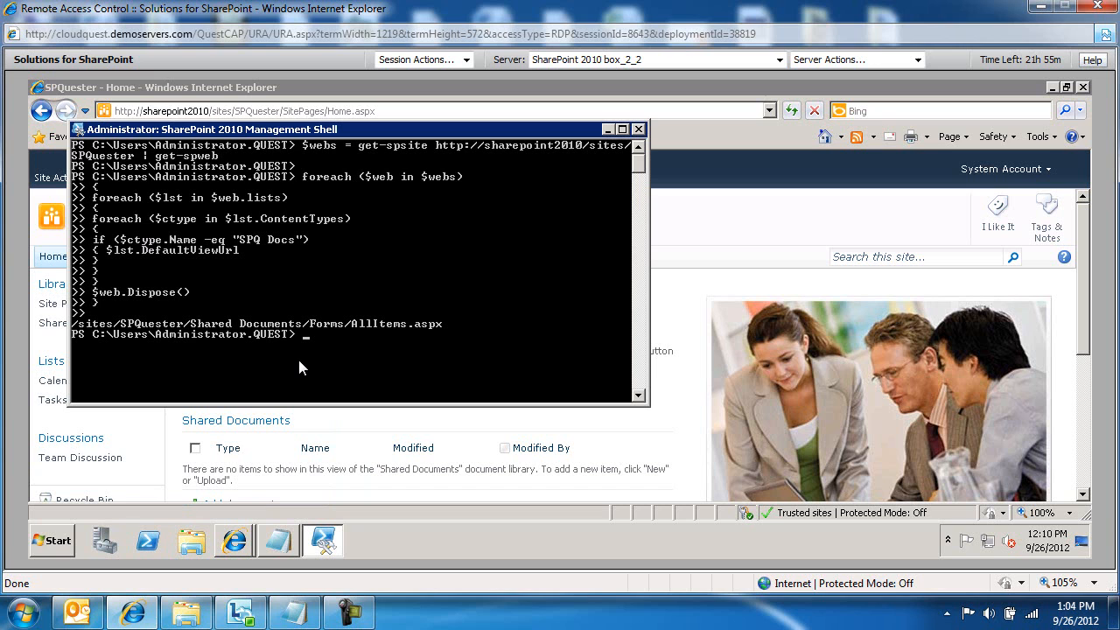
mouse_move(353, 343)
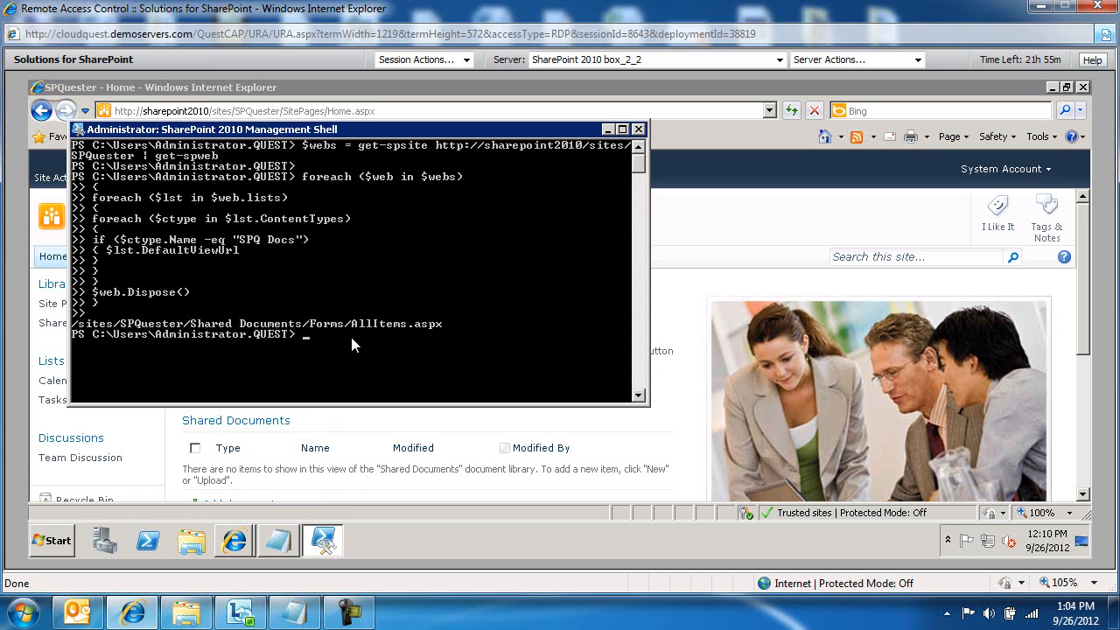
mouse_move(150, 337)
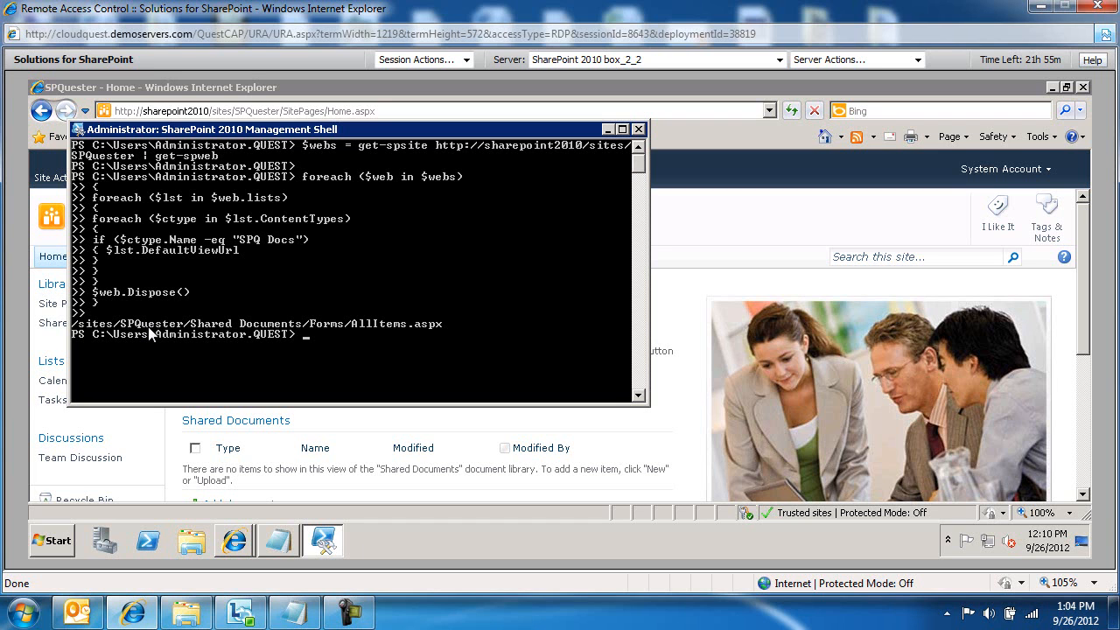
mouse_move(418, 326)
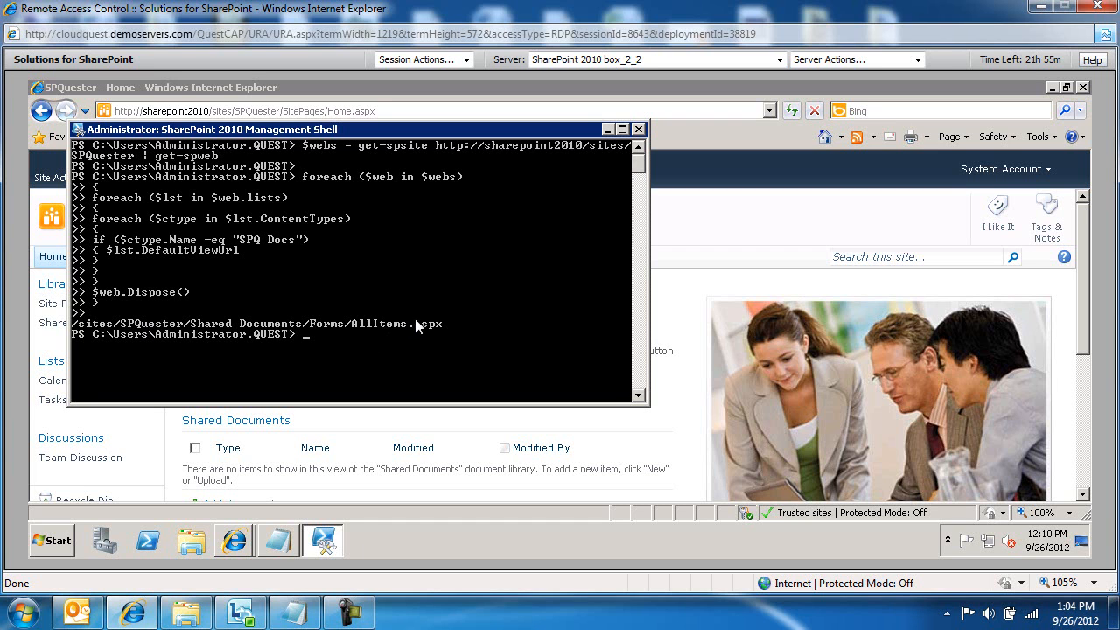
mouse_move(280, 550)
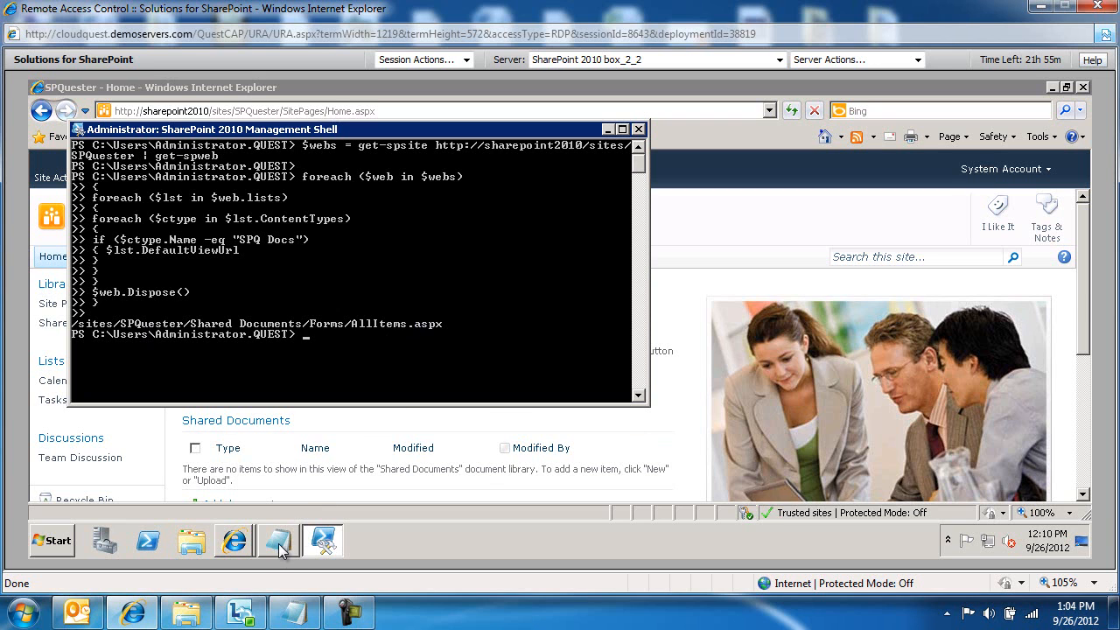
- Replace 'SPQ Docs' with 'Document' in the script's content type condition and copy the edited script
left_click(278, 539)
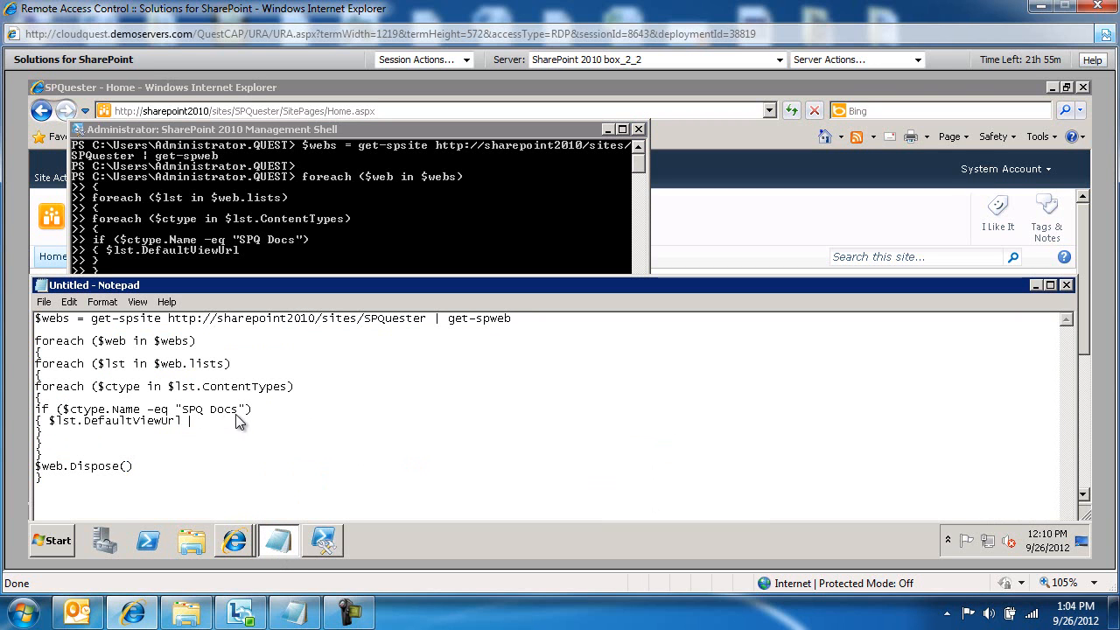
double_click(208, 409)
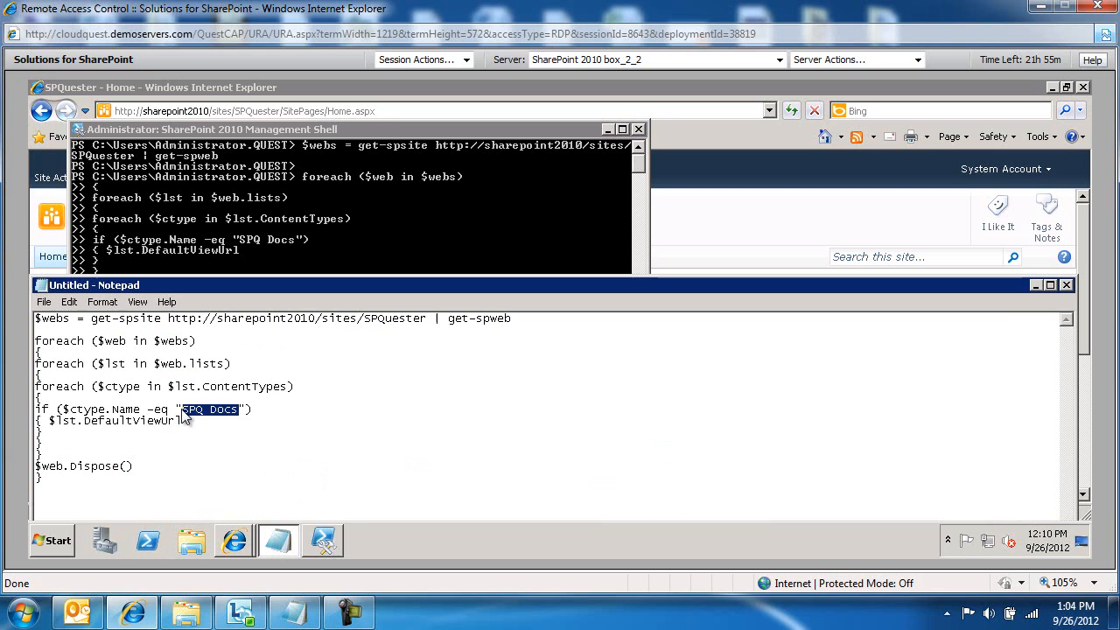
type("do")
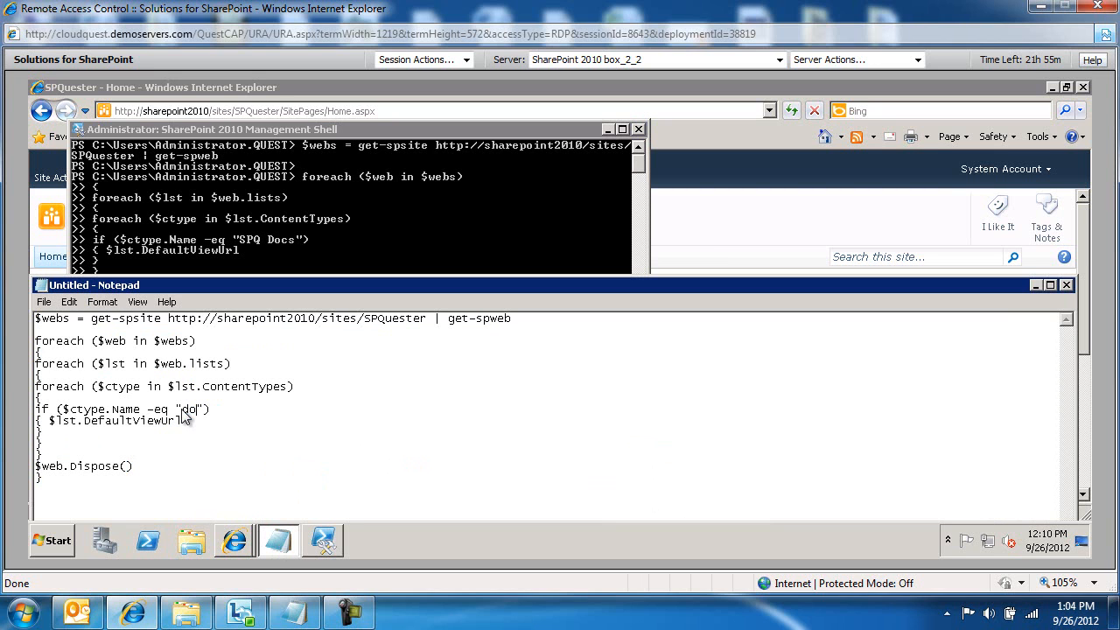
type("Documen")
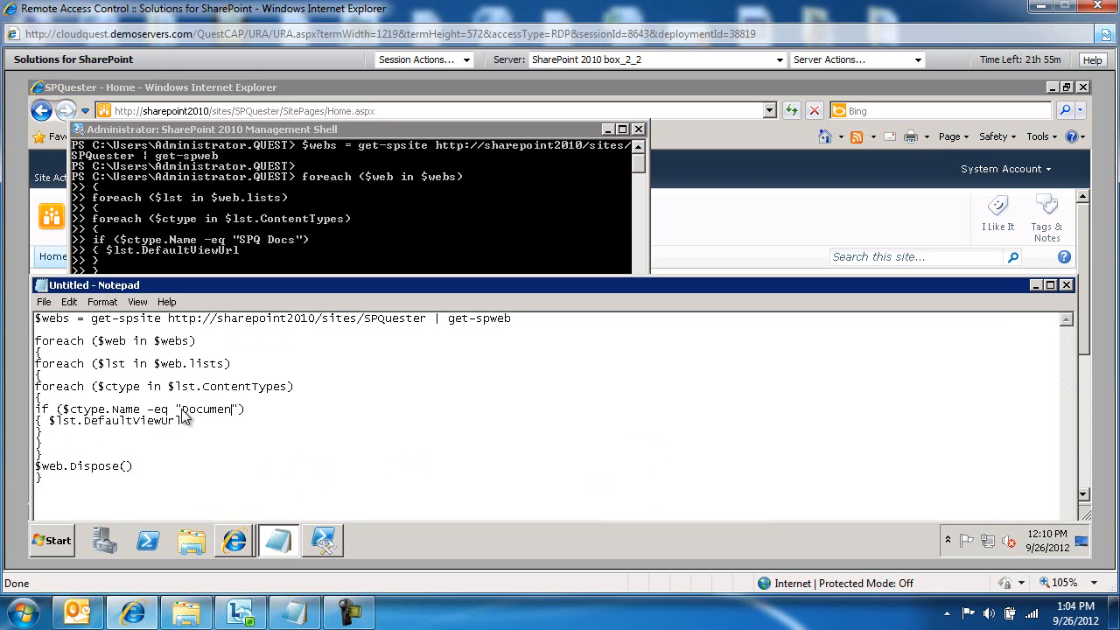
key("ctrl+a")
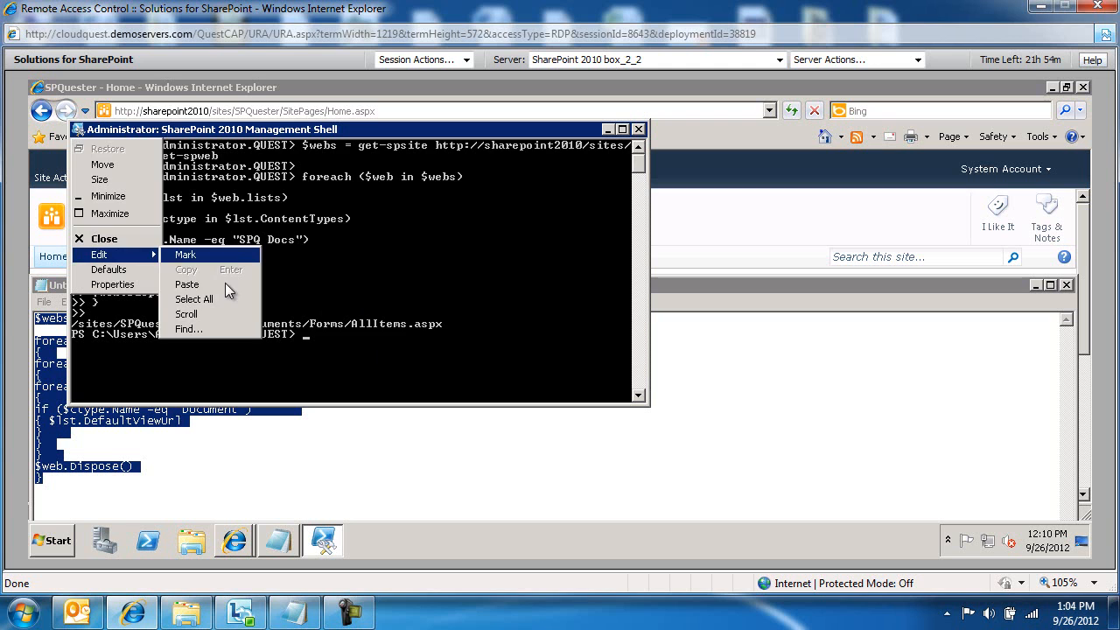
- Paste and run the revised script, listing five SPQuester library URLs using the Document content type
left_click(187, 284)
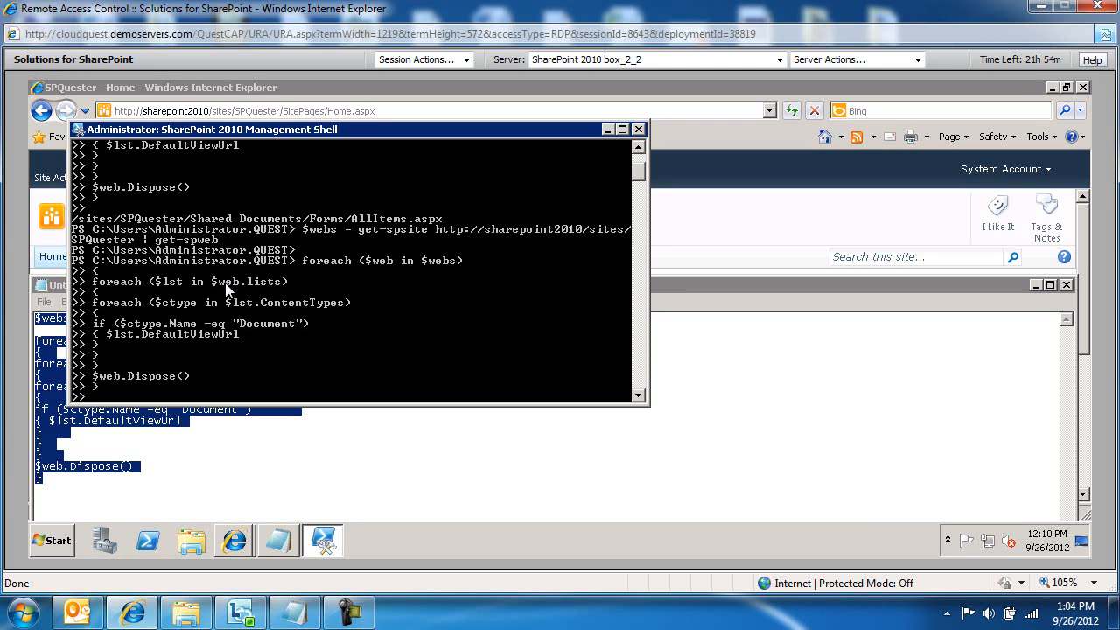
key("Return")
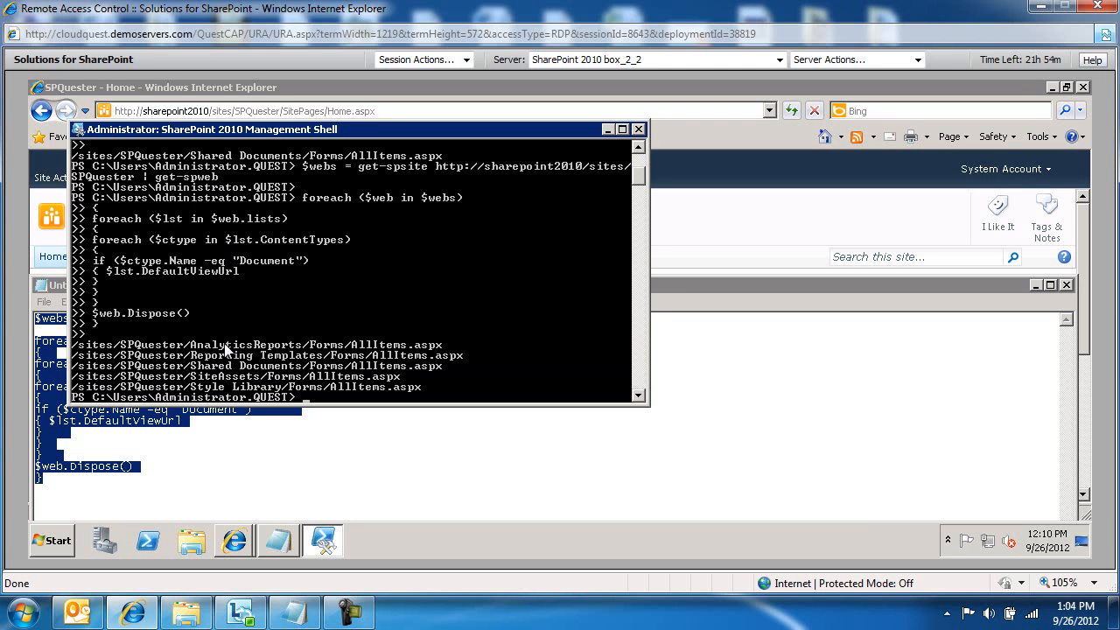
mouse_move(331, 387)
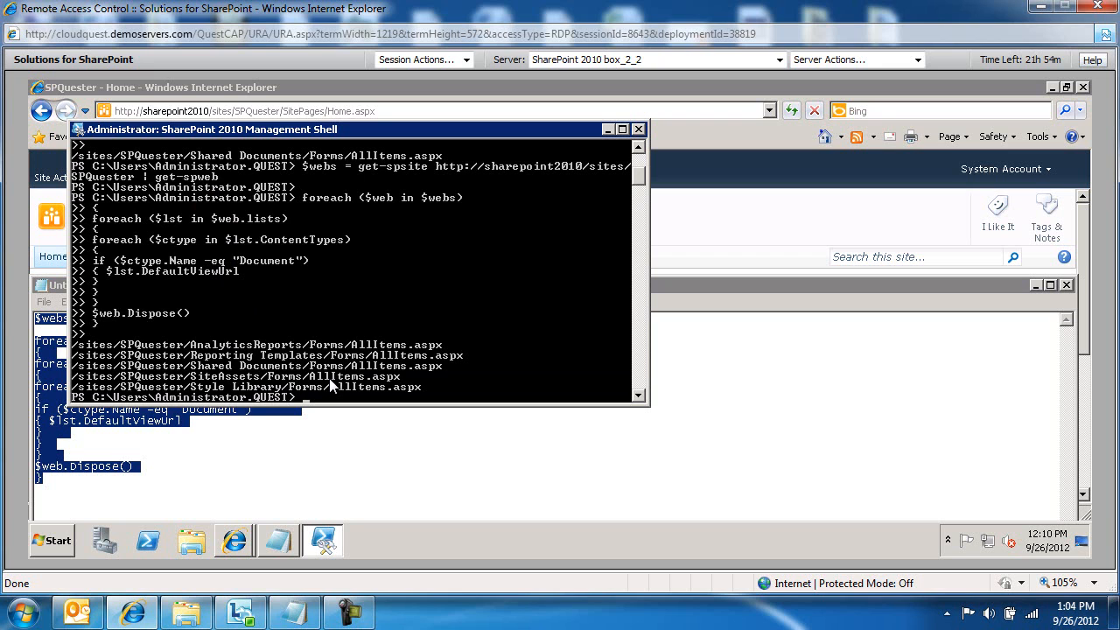